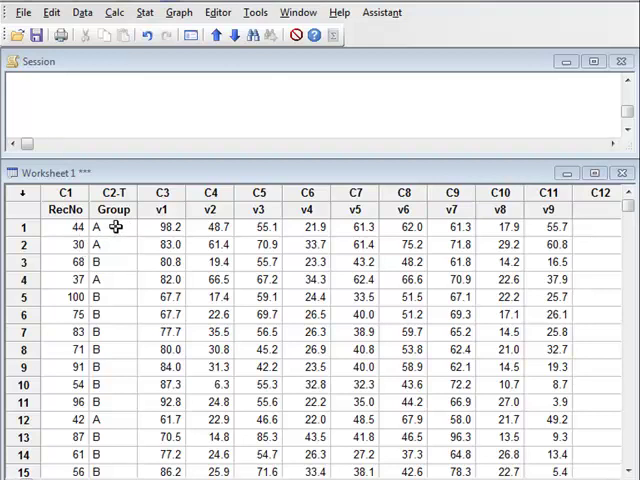
mouse_move(115, 245)
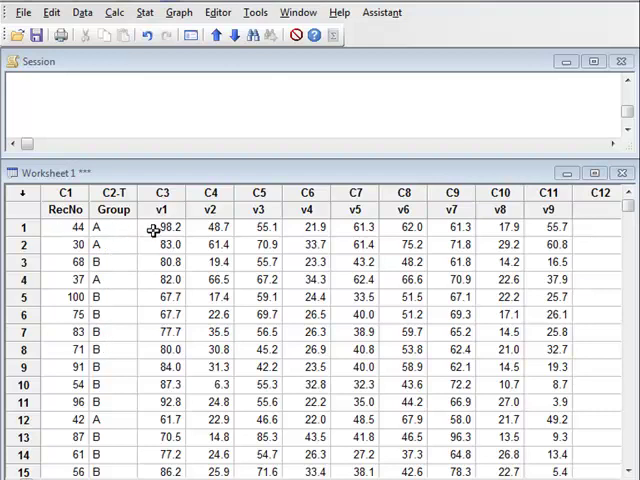
mouse_move(568, 228)
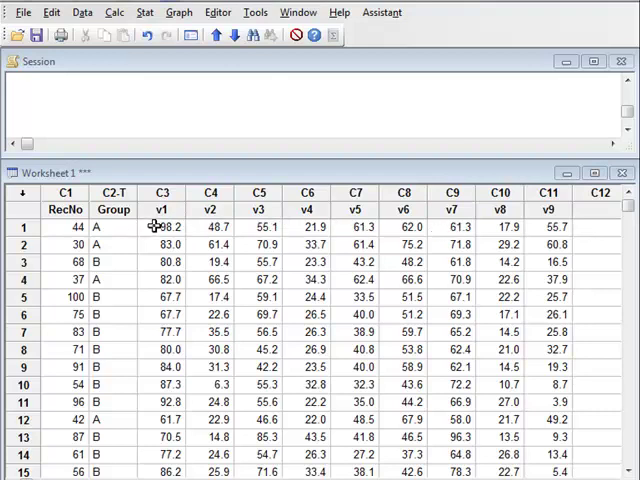
Bring up the Stat menu to reach the multivariate clustering analyses.
left_click(145, 12)
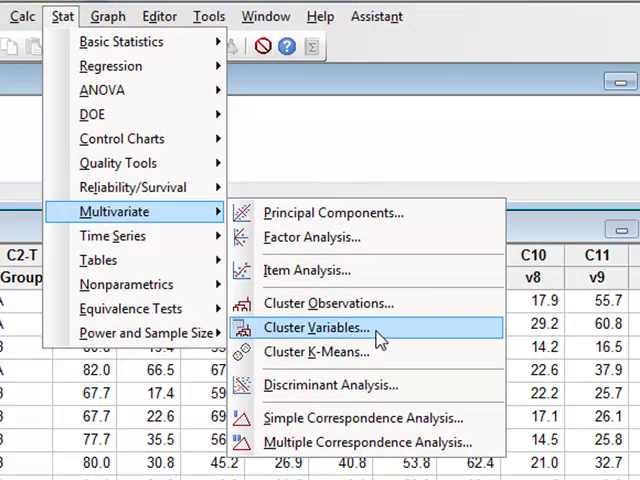
Enter v1–v9 for variable clustering with complete linkage, correlation distance and a dendrogram.
left_click(318, 327)
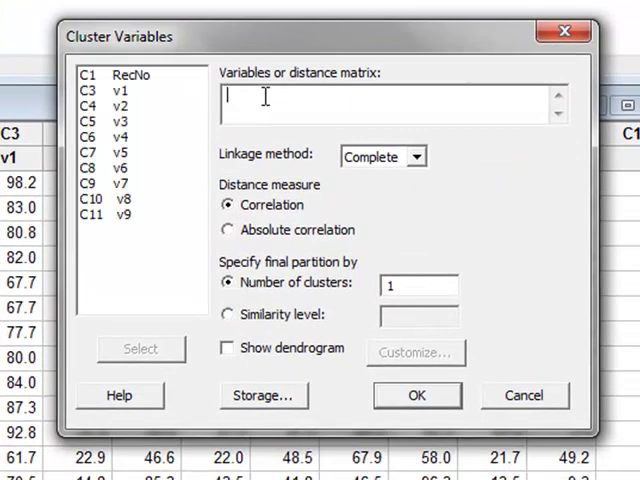
mouse_move(122, 104)
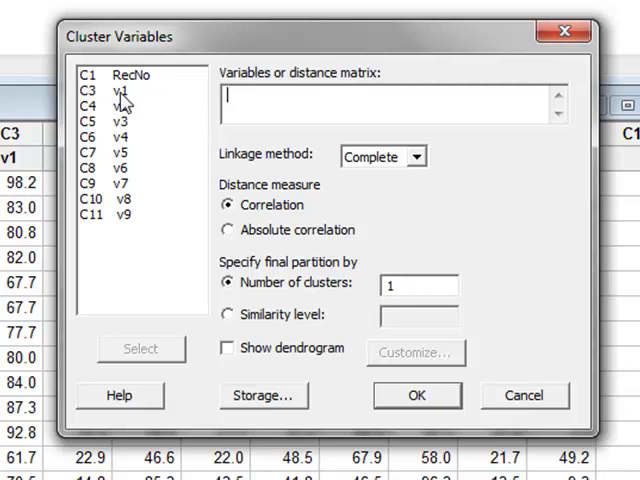
left_click(120, 90)
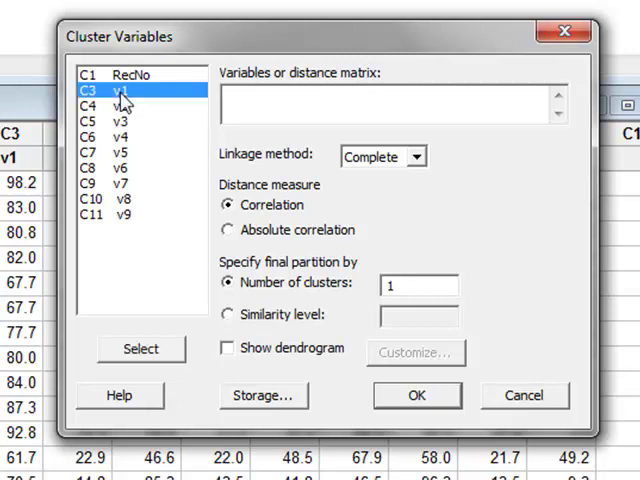
left_click(141, 349)
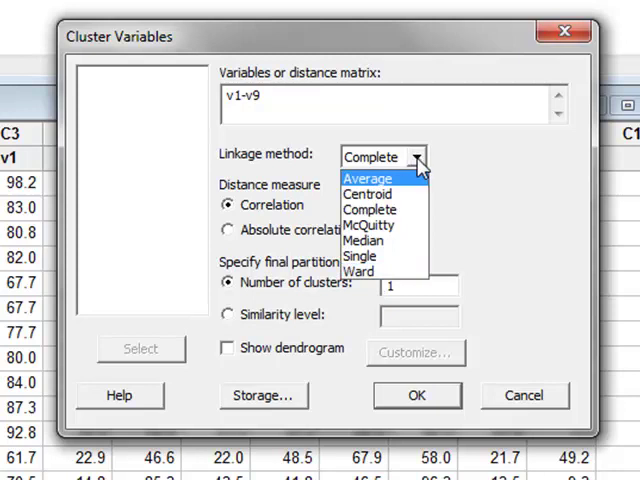
mouse_move(413, 190)
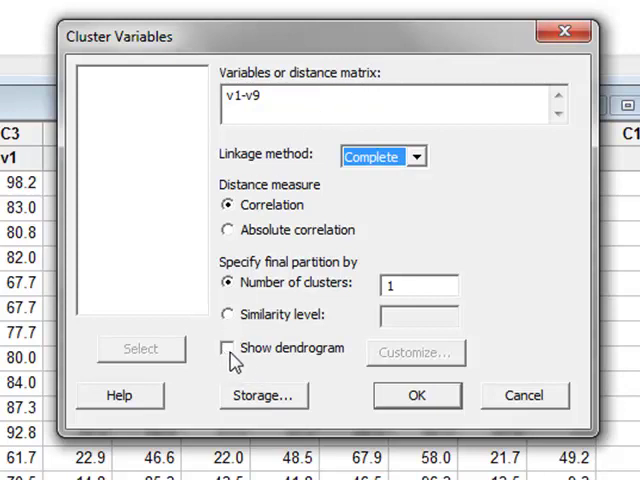
left_click(227, 347)
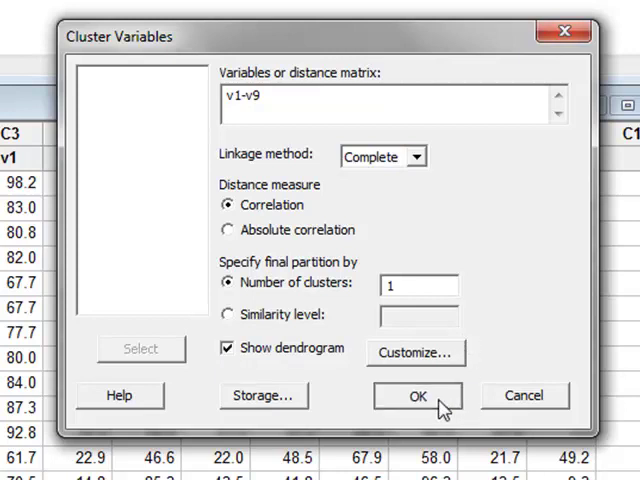
Run the variable clustering to display the complete-linkage correlation dendrogram of v1–v9.
left_click(418, 395)
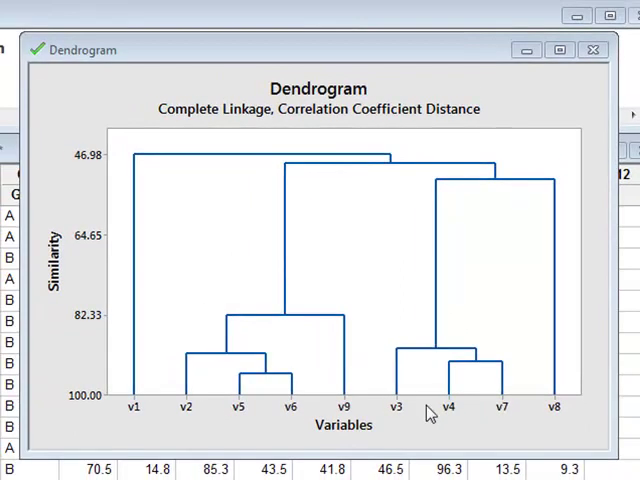
mouse_move(370, 440)
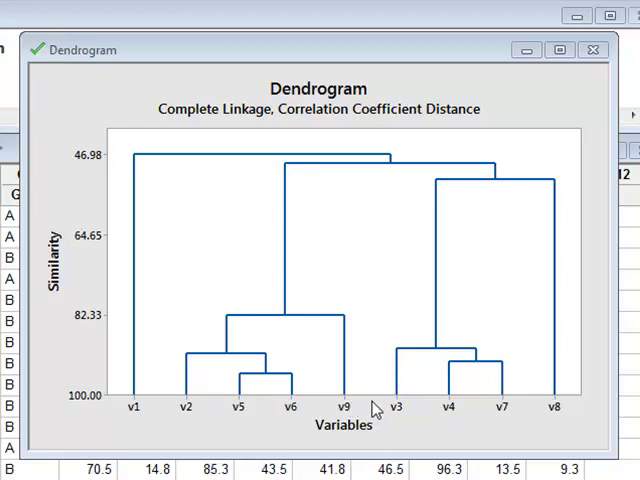
mouse_move(138, 408)
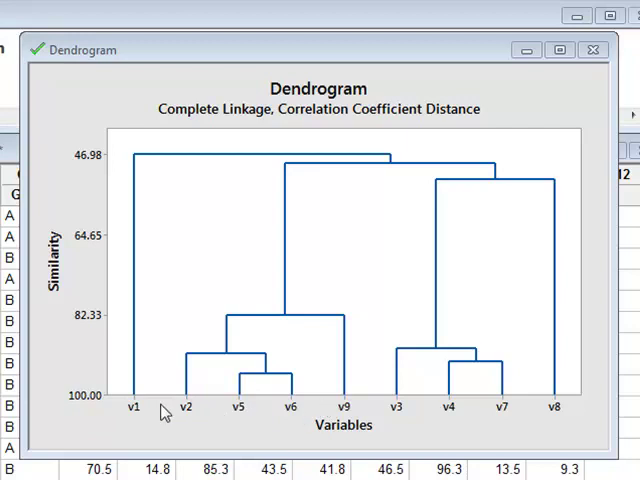
mouse_move(117, 402)
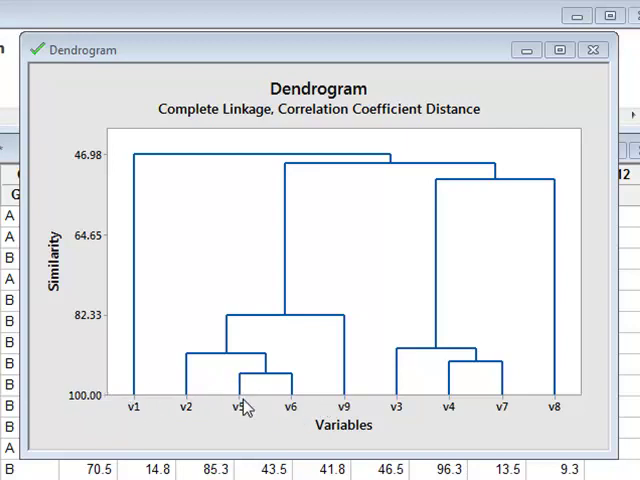
mouse_move(593, 410)
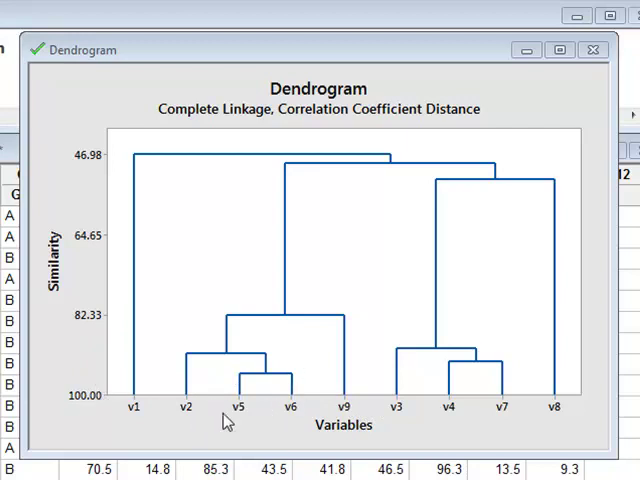
mouse_move(257, 417)
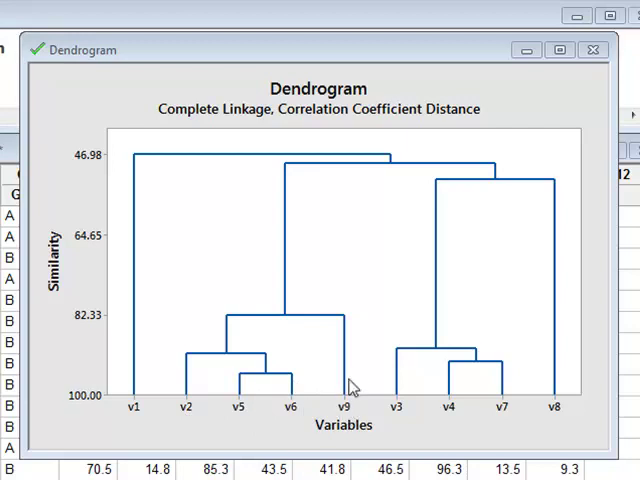
mouse_move(103, 322)
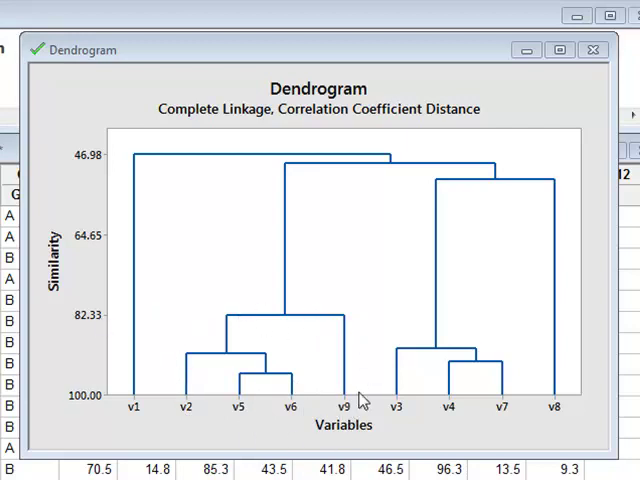
mouse_move(453, 410)
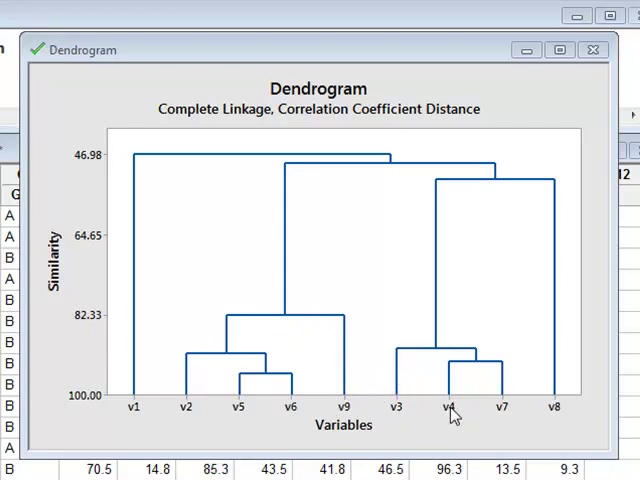
mouse_move(470, 345)
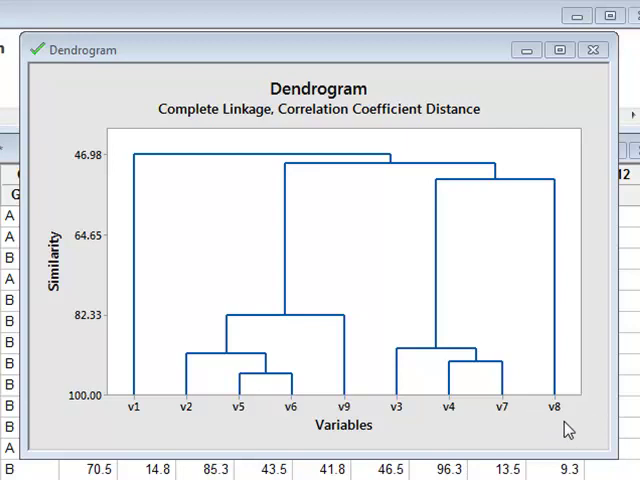
mouse_move(146, 423)
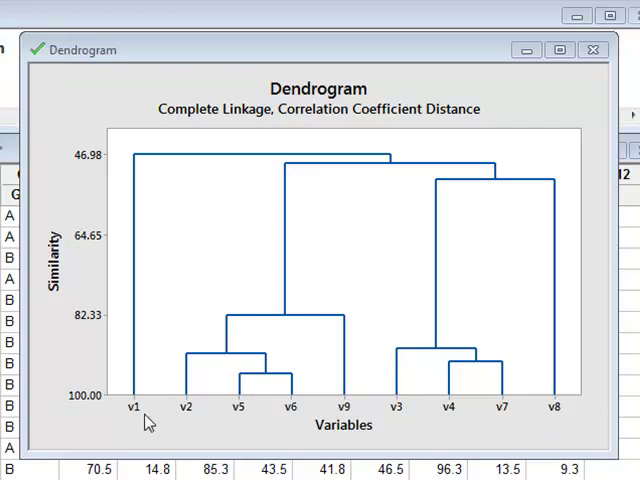
mouse_move(563, 415)
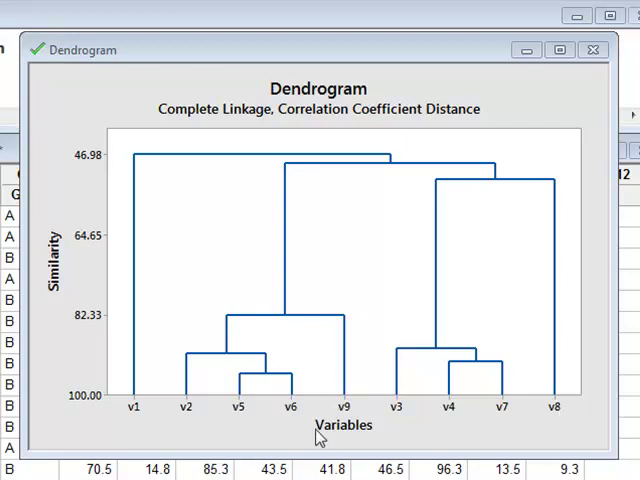
mouse_move(352, 408)
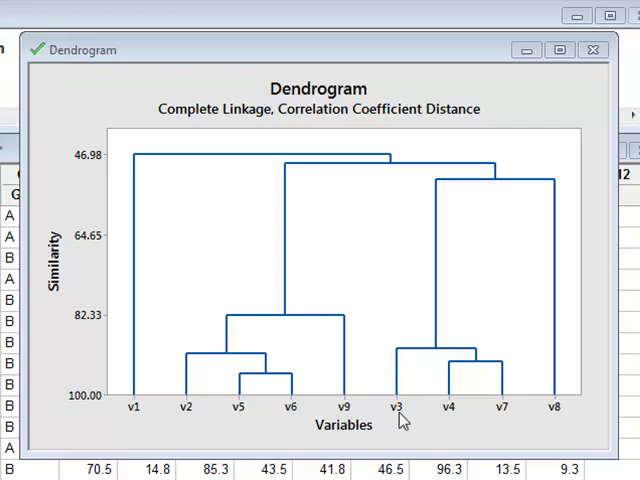
mouse_move(503, 412)
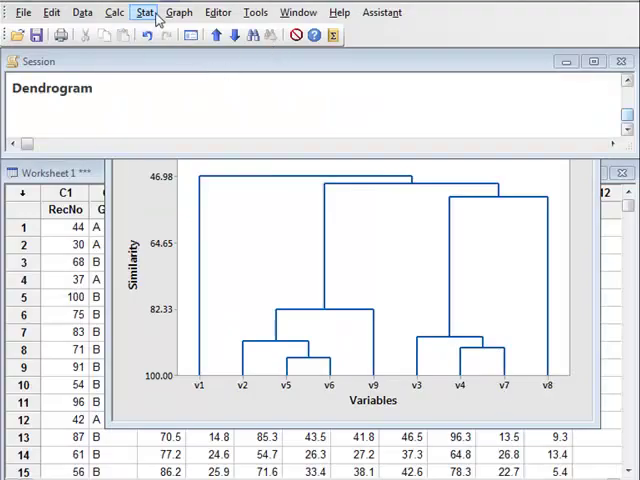
Start a Cluster Observations analysis from the Stat > Multivariate menu.
left_click(143, 12)
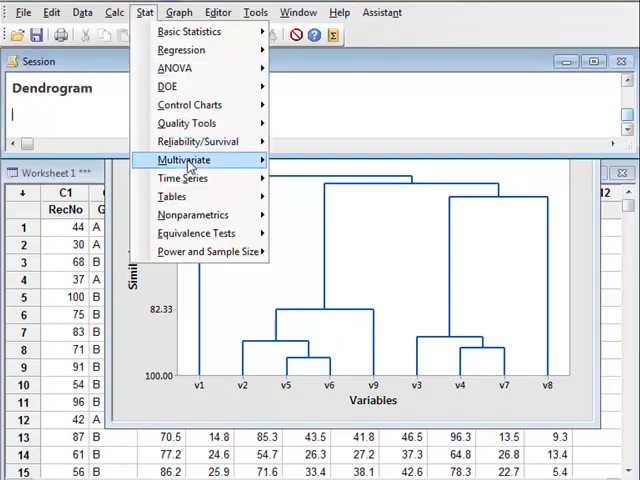
mouse_move(183, 160)
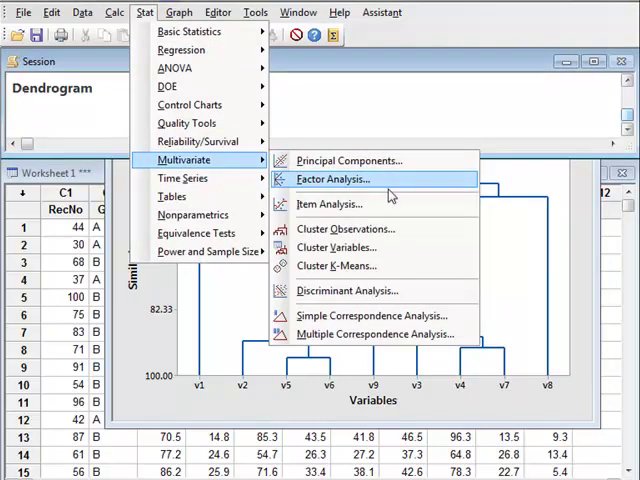
mouse_move(330, 229)
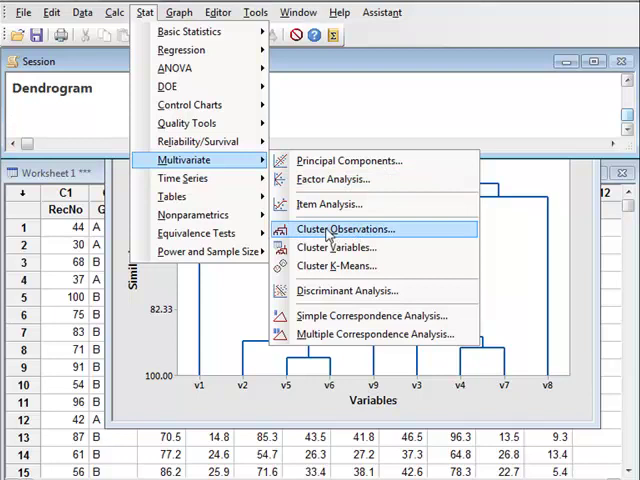
mouse_move(340, 229)
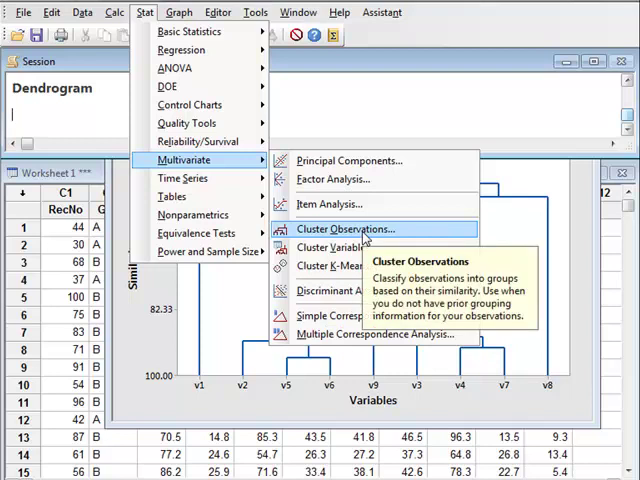
left_click(340, 229)
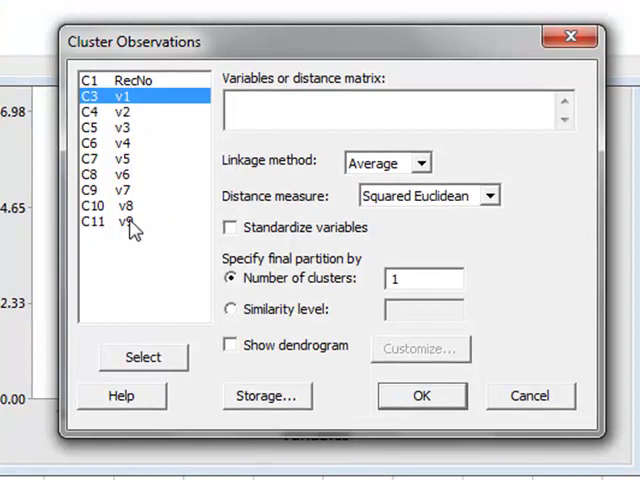
Enter v1–v9 as clustering variables with squared Euclidean distance, 2 final clusters and a dendrogram.
left_click_drag(135, 95, 135, 222)
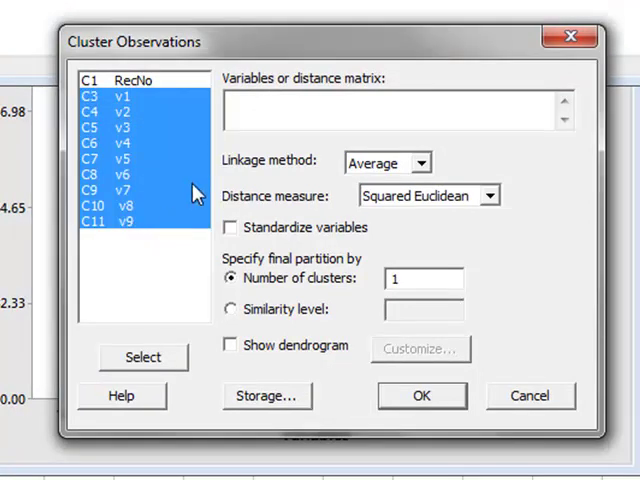
left_click(143, 357)
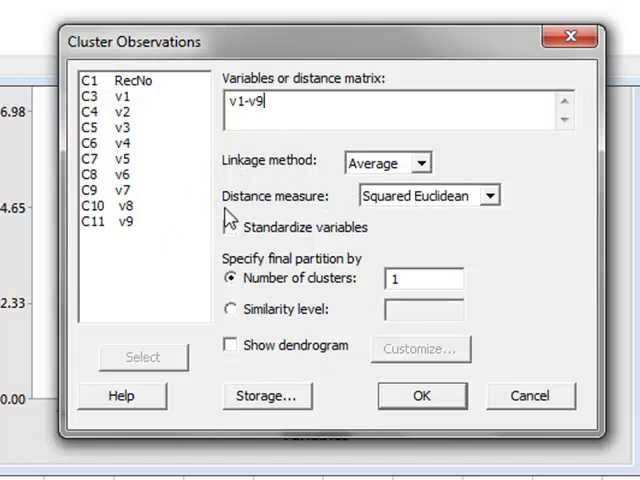
mouse_move(498, 203)
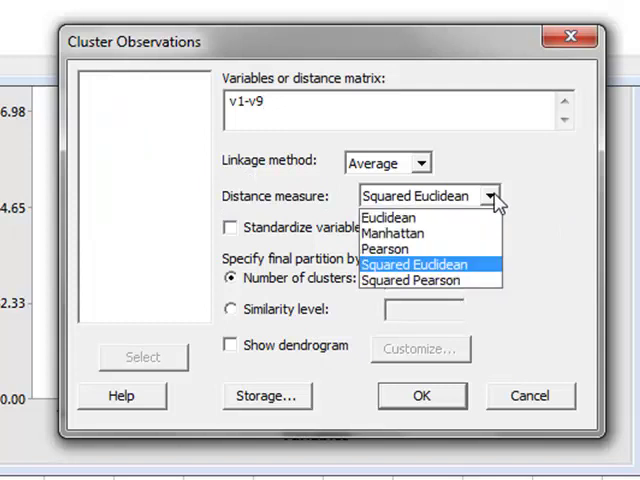
left_click(414, 264)
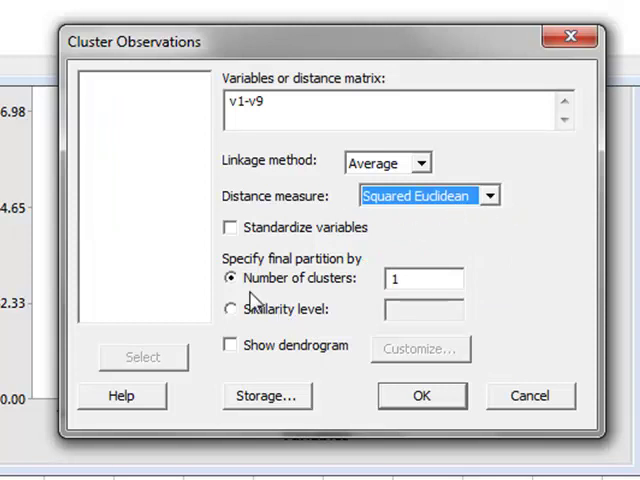
left_click(424, 278)
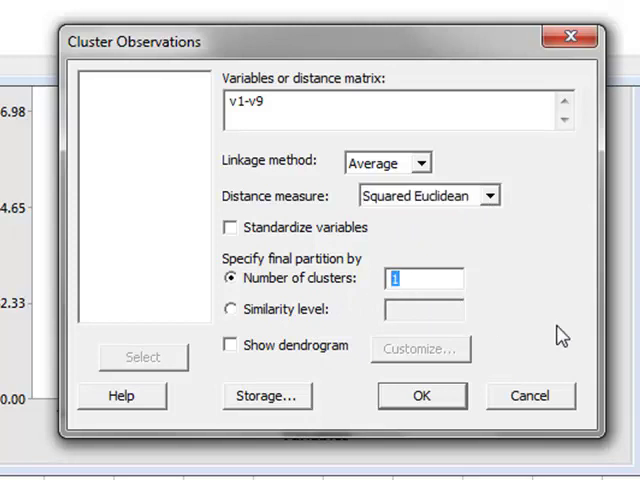
type("2")
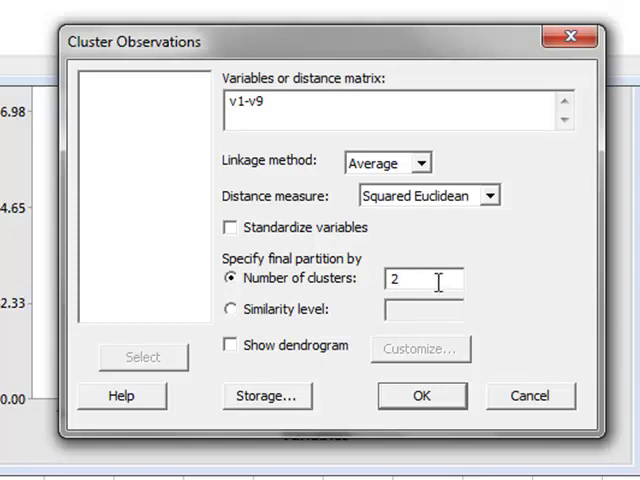
left_click(230, 345)
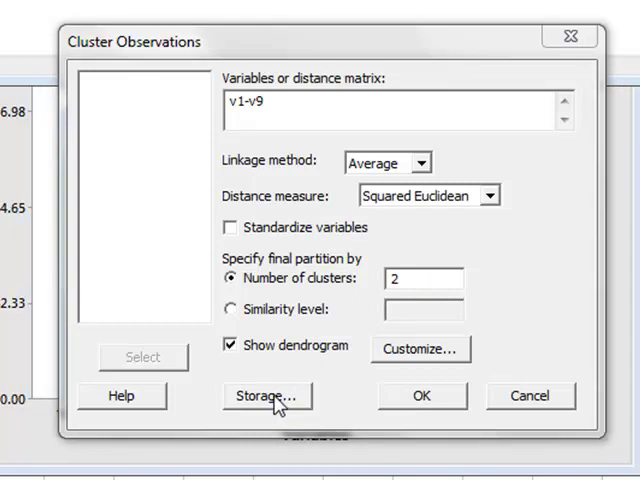
Store each observation's cluster membership in column c12 via the Storage settings.
left_click(266, 395)
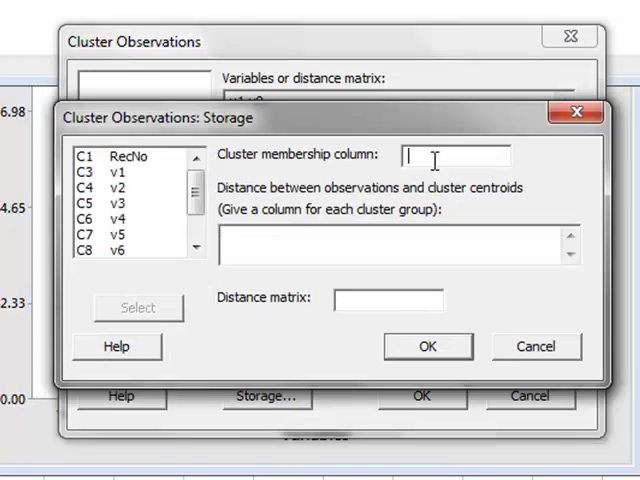
type("c12")
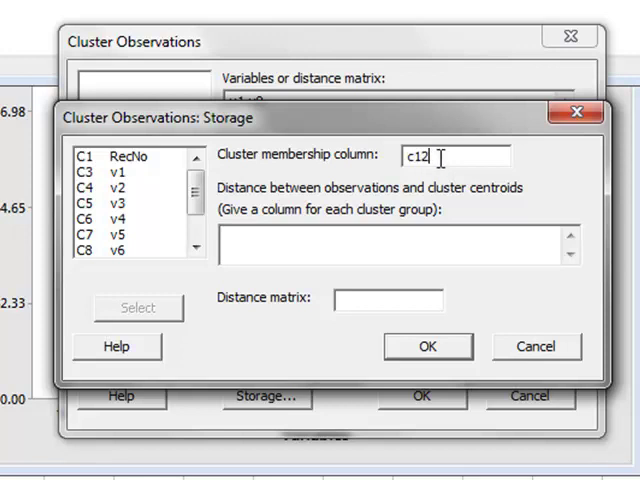
mouse_move(448, 178)
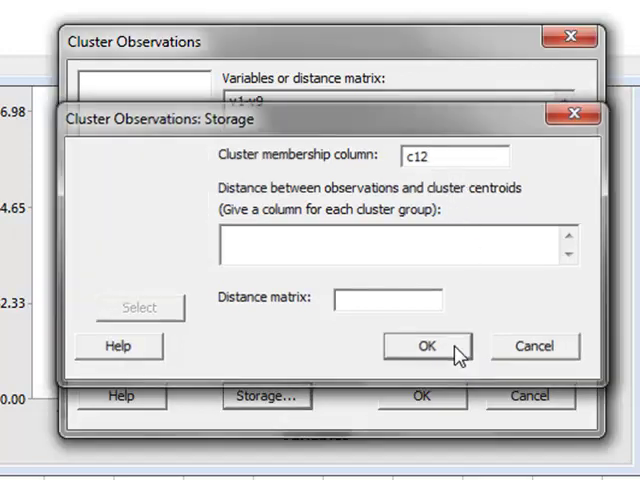
left_click(426, 346)
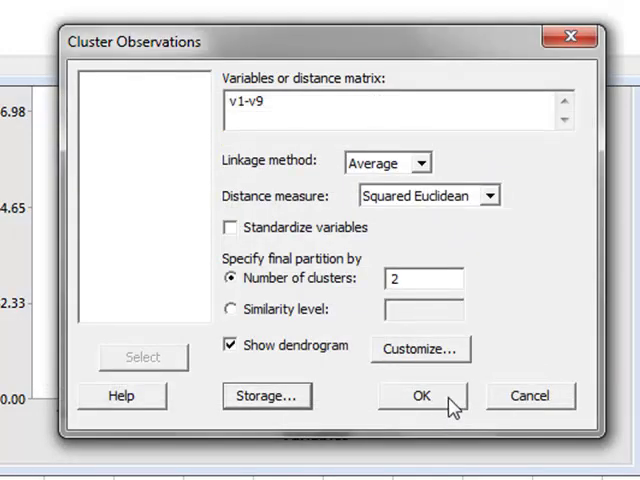
Run the observation clustering to display its two-cluster average-linkage dendrogram.
left_click(421, 395)
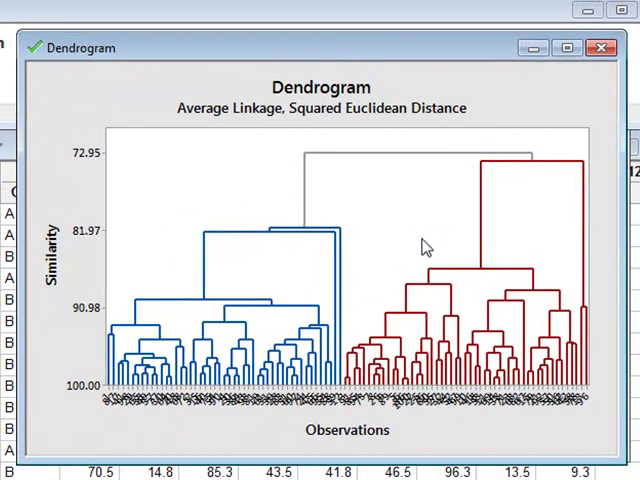
mouse_move(110, 408)
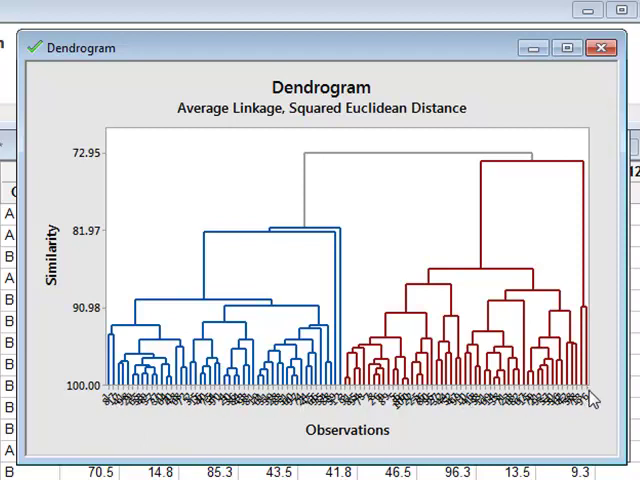
mouse_move(149, 420)
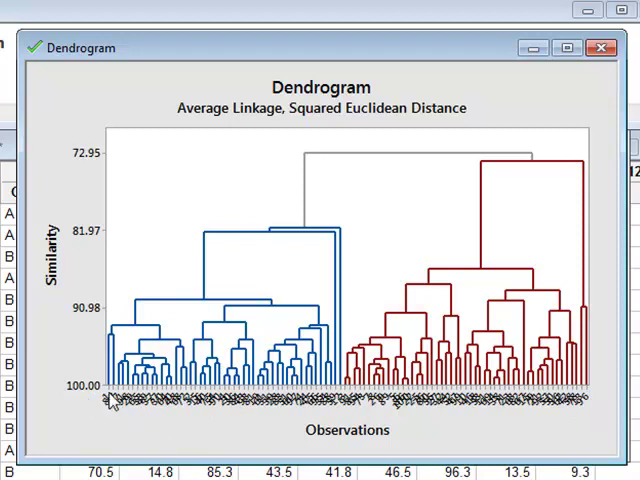
mouse_move(185, 408)
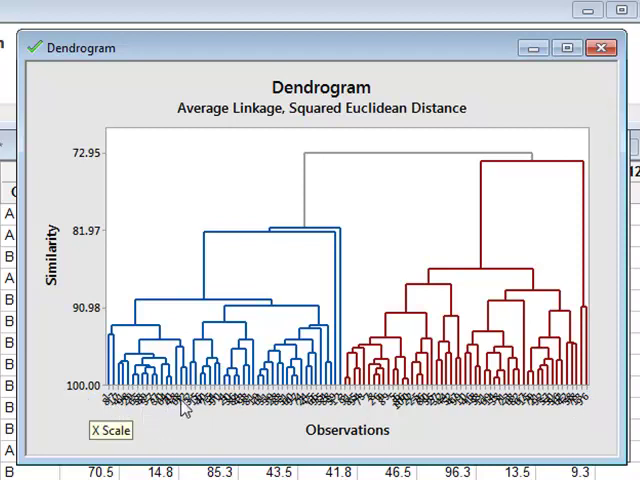
mouse_move(558, 408)
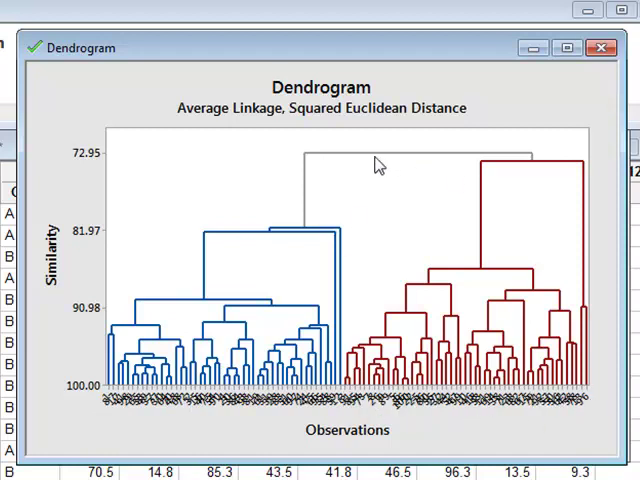
mouse_move(392, 168)
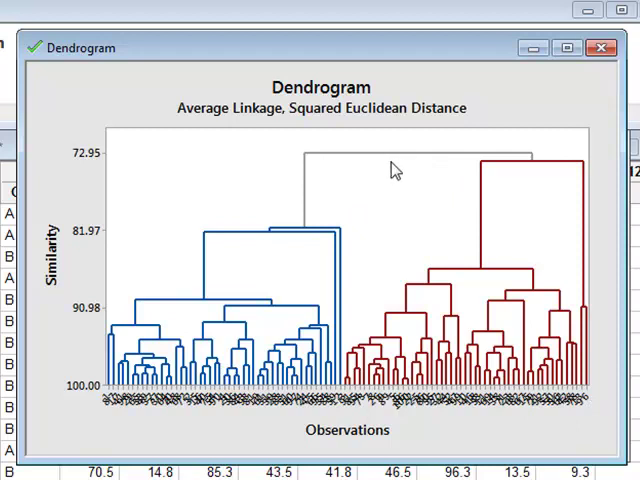
mouse_move(373, 180)
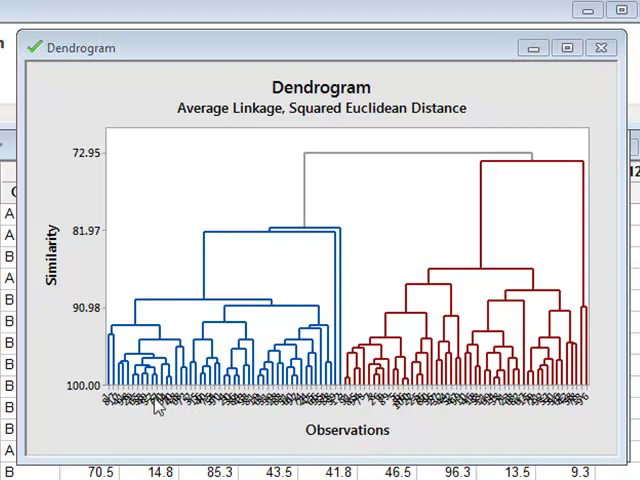
mouse_move(125, 410)
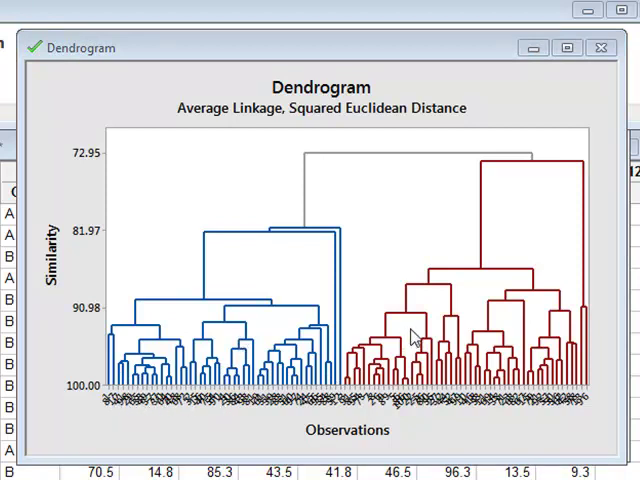
mouse_move(307, 53)
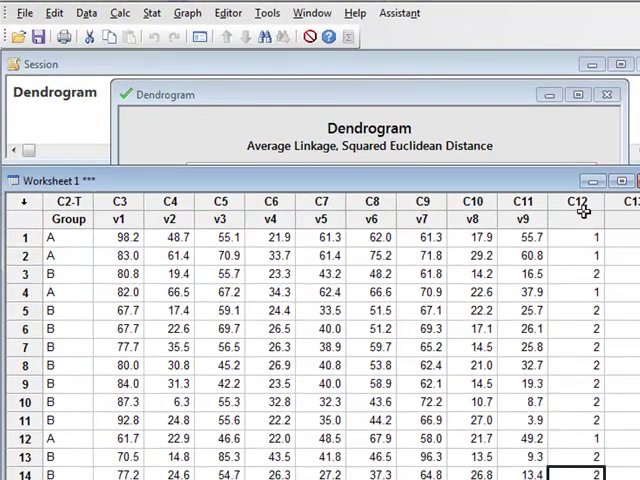
mouse_move(567, 234)
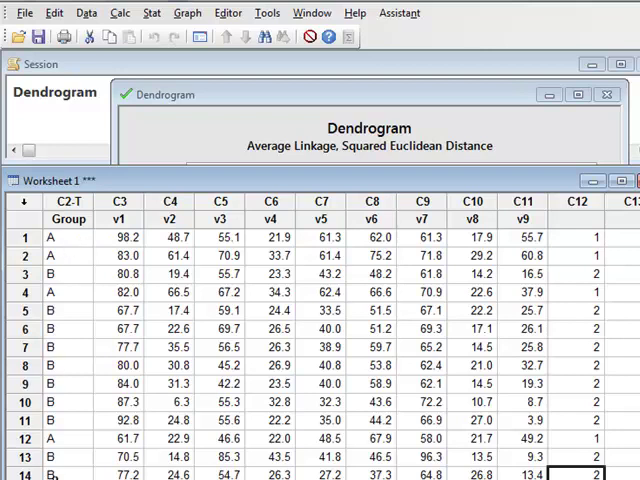
mouse_move(632, 256)
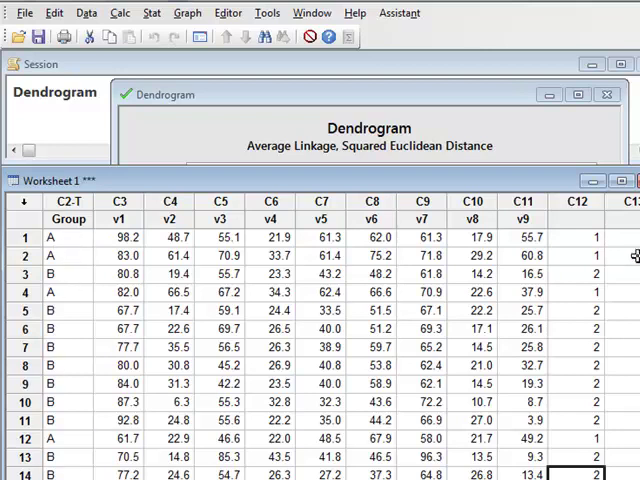
mouse_move(95, 243)
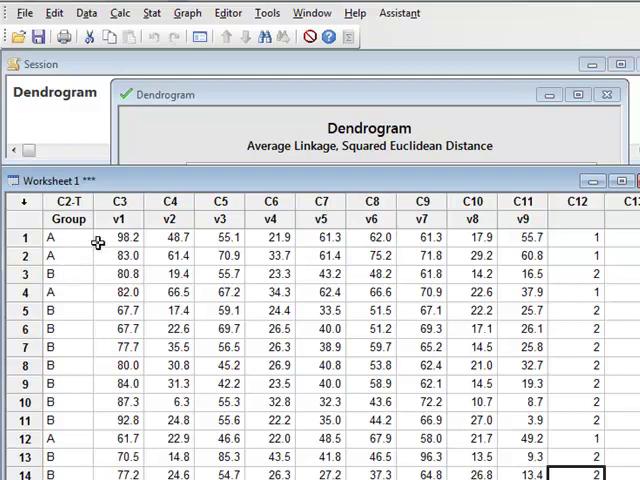
mouse_move(74, 239)
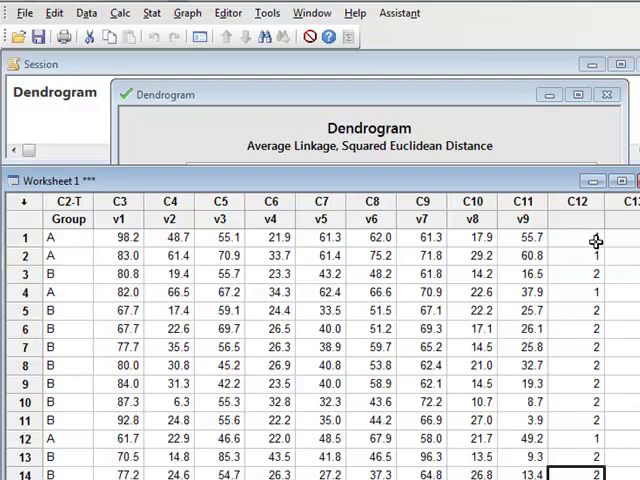
mouse_move(596, 238)
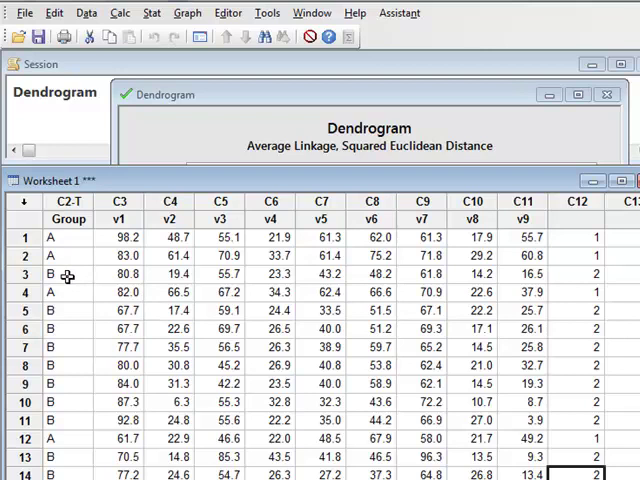
mouse_move(87, 326)
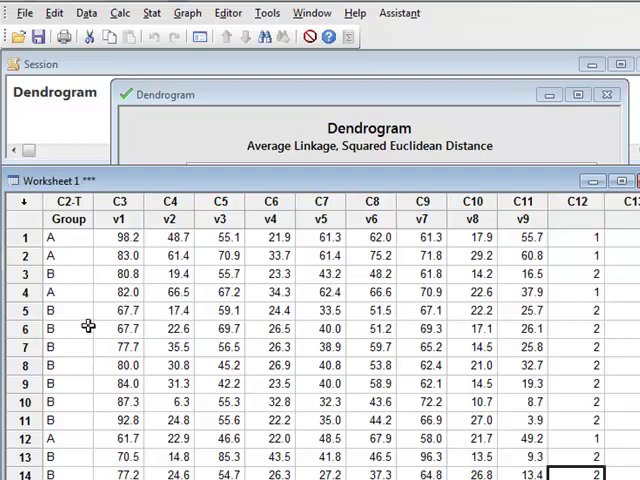
mouse_move(582, 313)
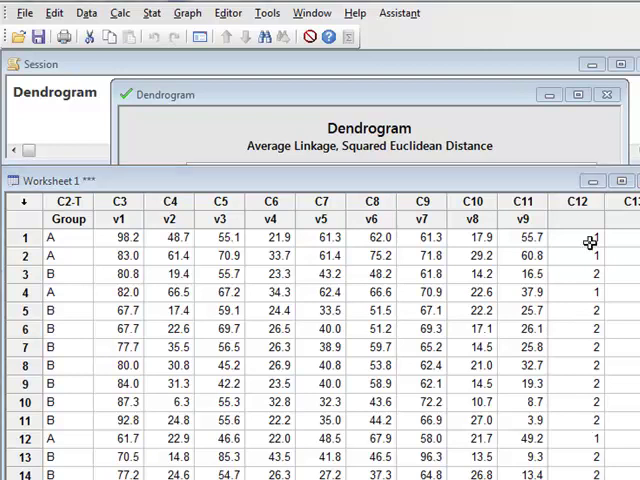
mouse_move(581, 311)
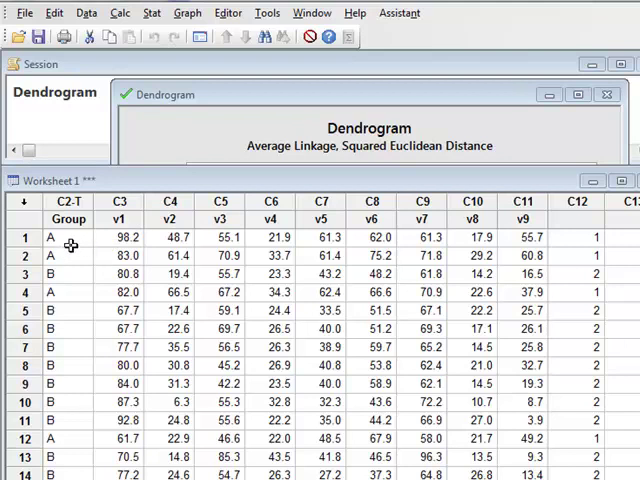
mouse_move(88, 237)
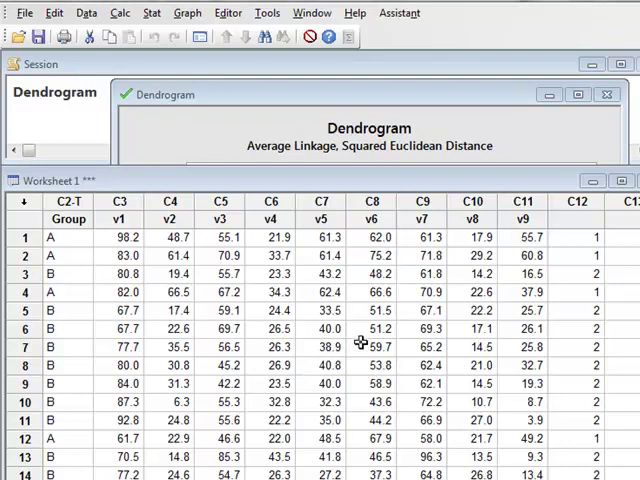
mouse_move(570, 383)
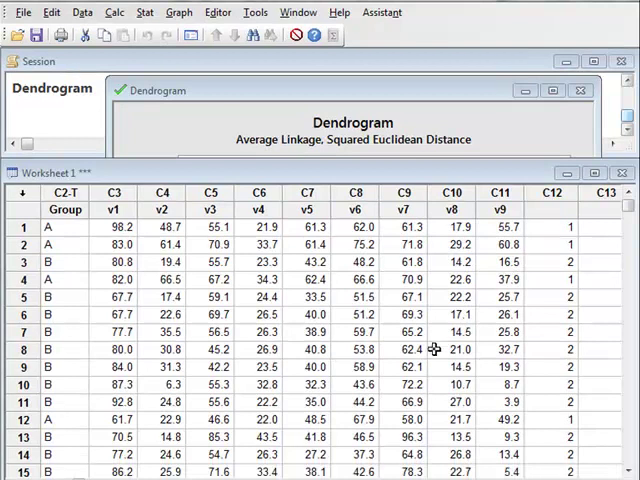
mouse_move(435, 365)
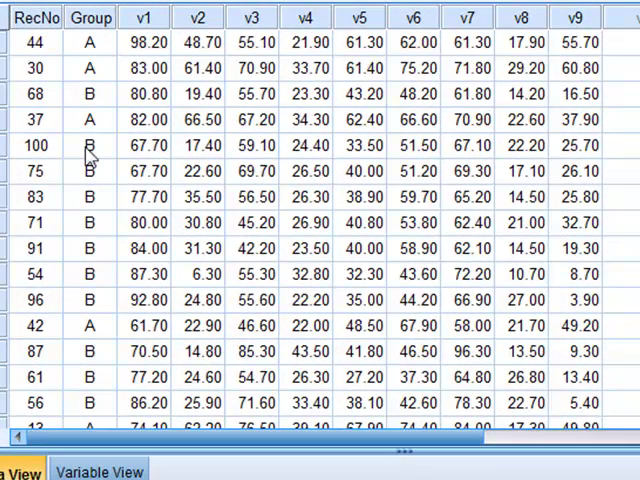
mouse_move(100, 40)
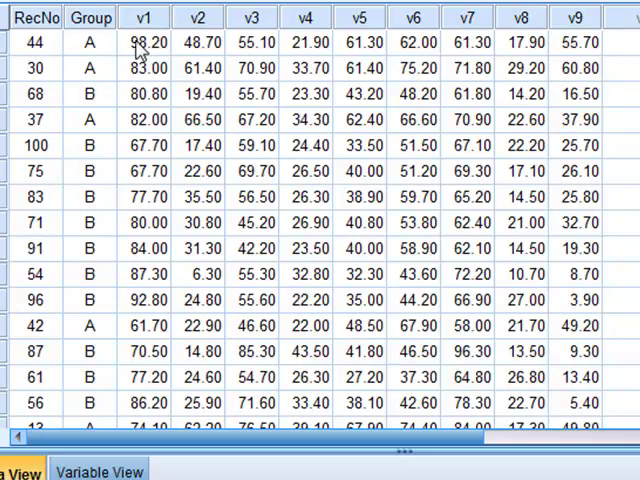
mouse_move(595, 48)
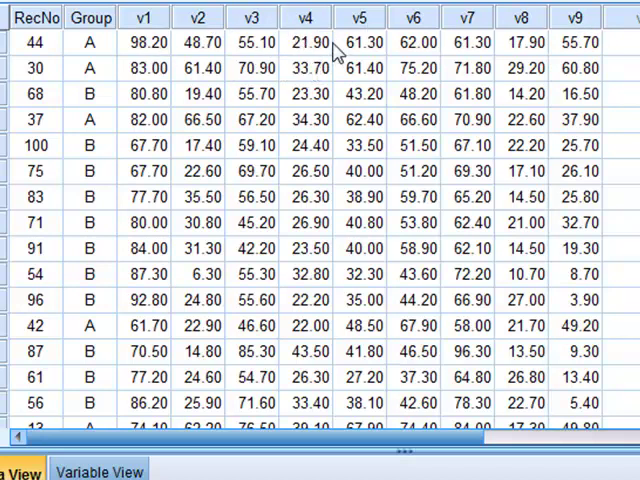
Set up a hierarchical cluster analysis of v1–v9, clustering variables with statistics output off.
left_click(245, 17)
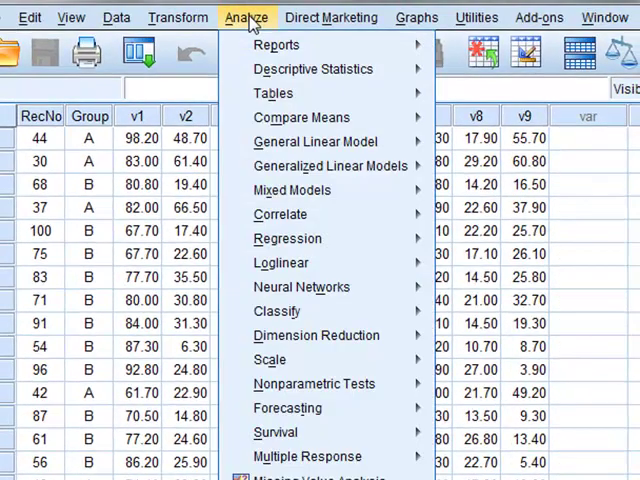
mouse_move(277, 311)
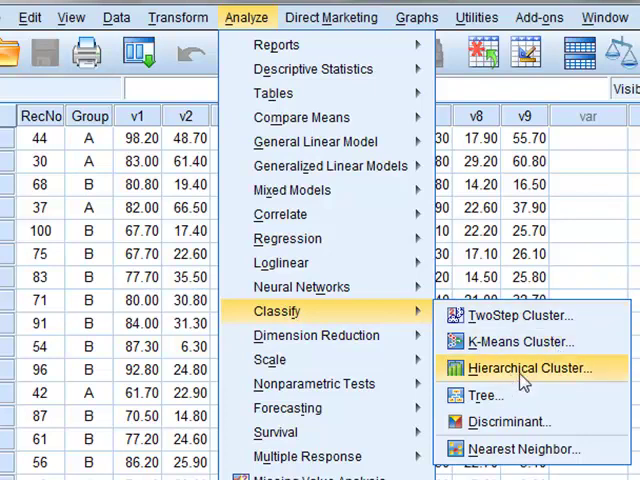
left_click(533, 367)
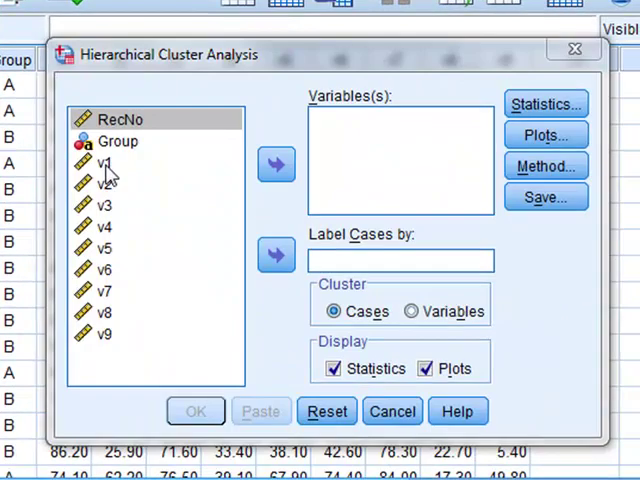
left_click(105, 162)
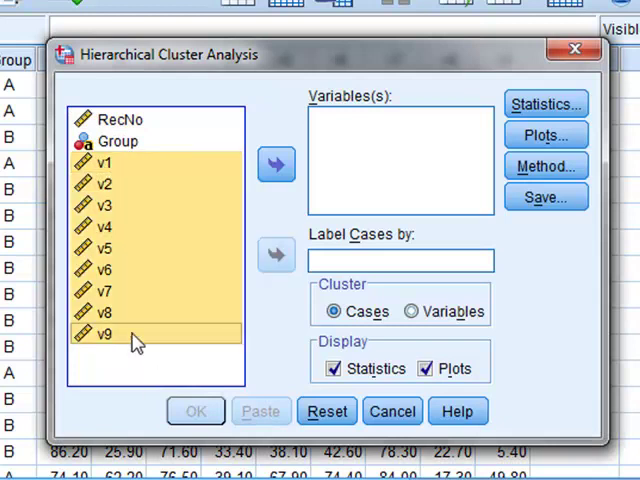
left_click(277, 164)
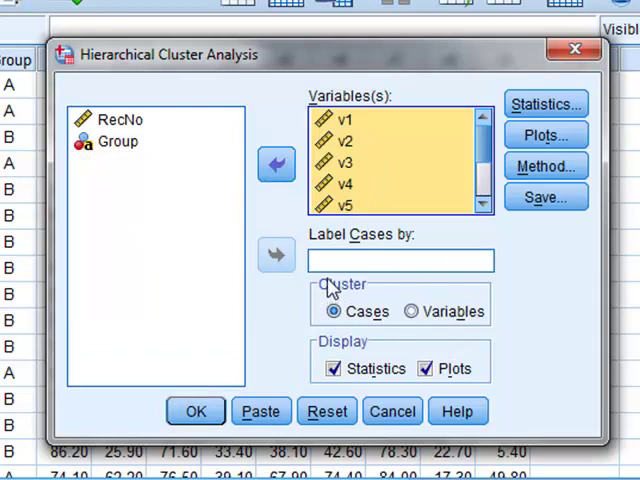
left_click(411, 311)
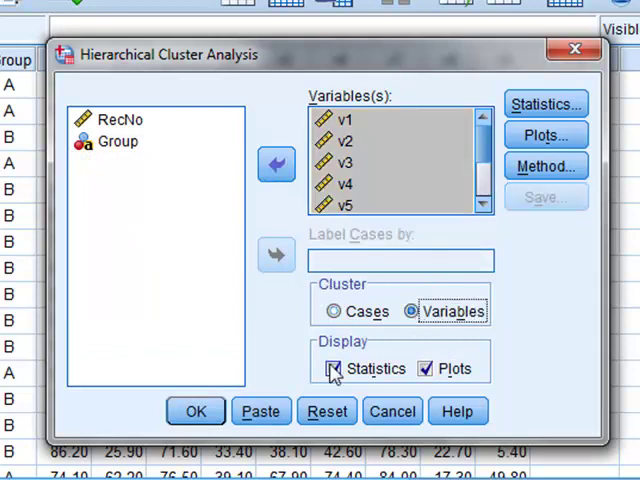
left_click(332, 368)
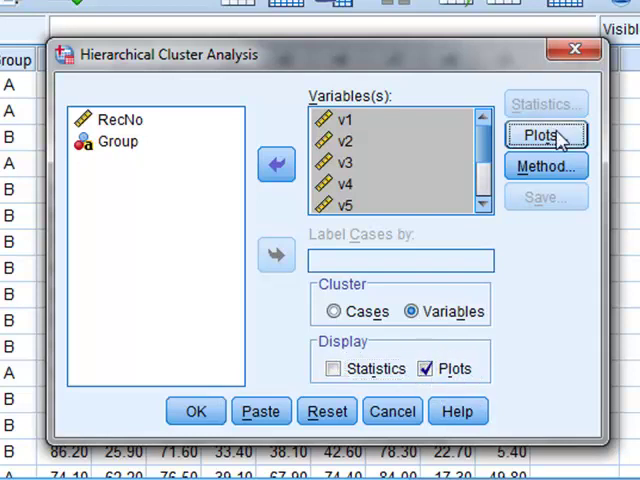
Request a dendrogram in the analysis's plot options.
left_click(543, 135)
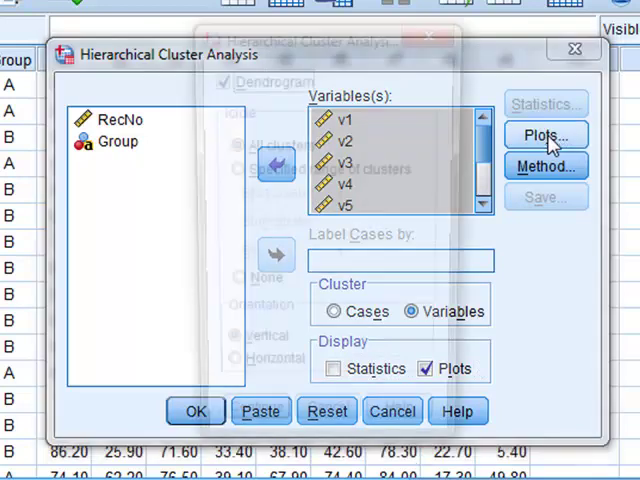
left_click(545, 135)
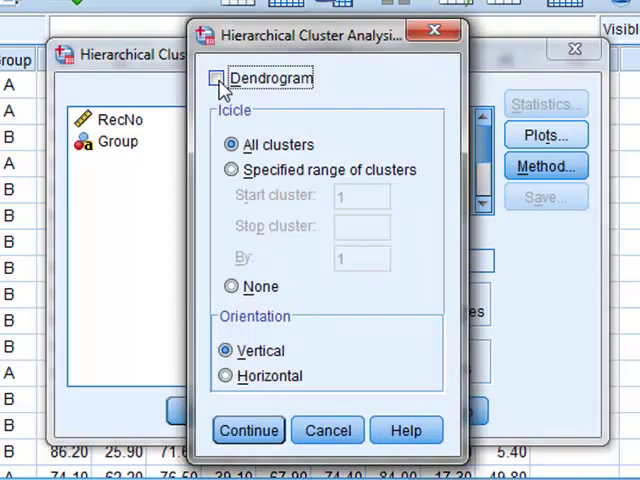
left_click(216, 78)
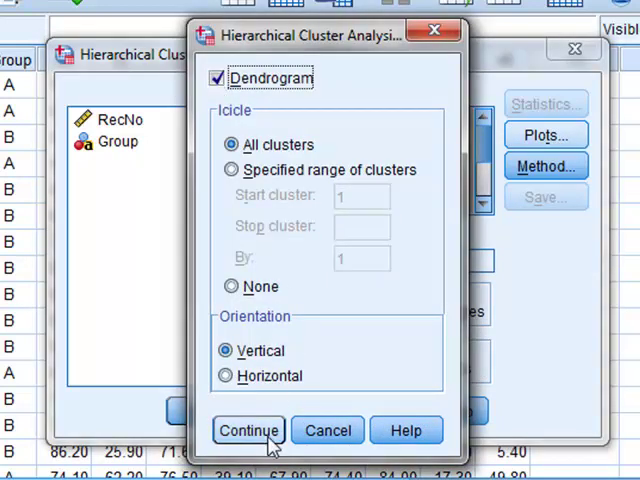
left_click(248, 430)
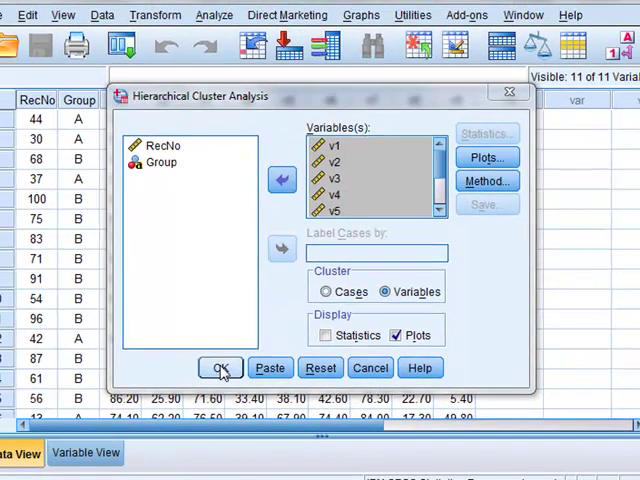
Run the analysis to show the average-linkage dendrogram of v1–v9 in the Output Viewer.
left_click(219, 367)
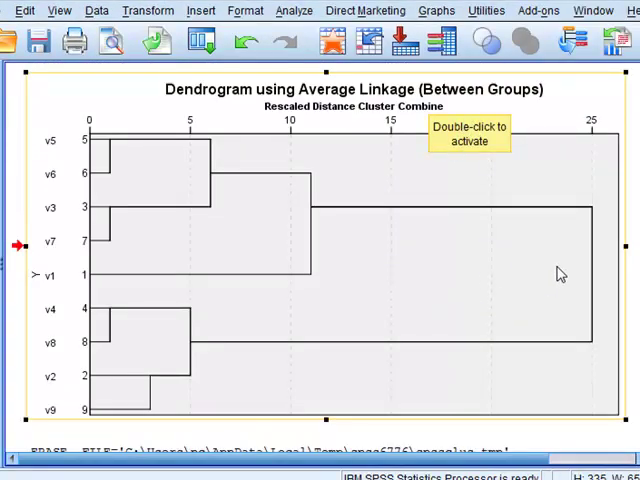
mouse_move(117, 155)
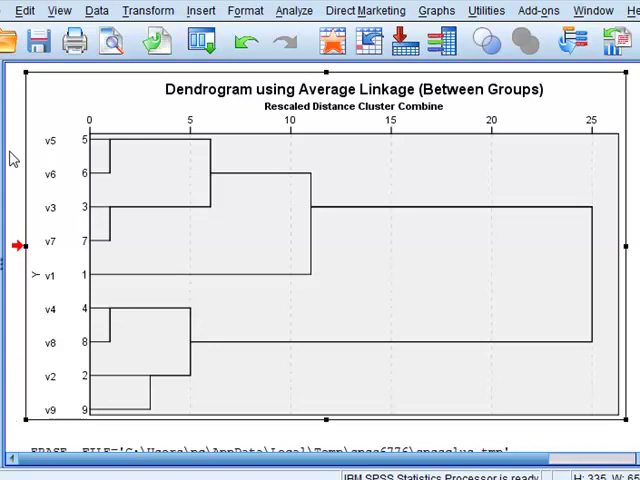
mouse_move(24, 205)
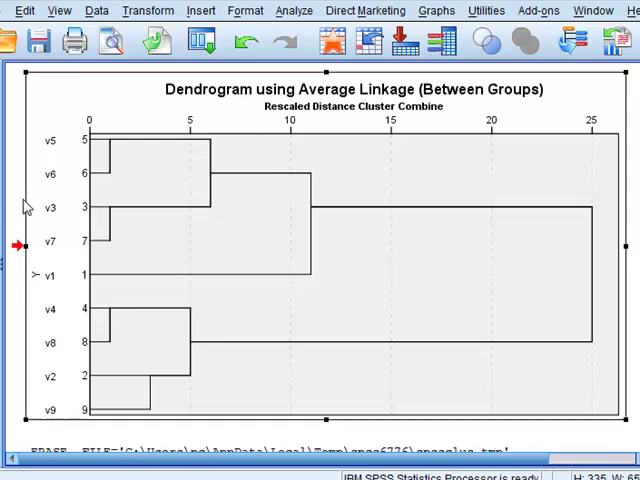
left_click(293, 10)
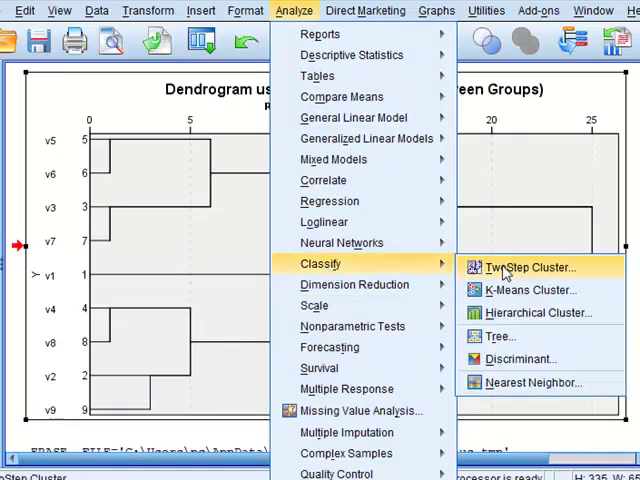
Set the hierarchical clustering's interval measure to Pearson correlation in the Method settings.
left_click(537, 312)
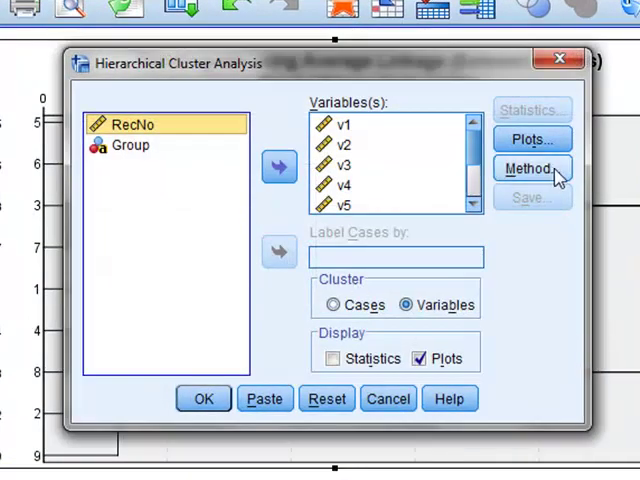
left_click(531, 167)
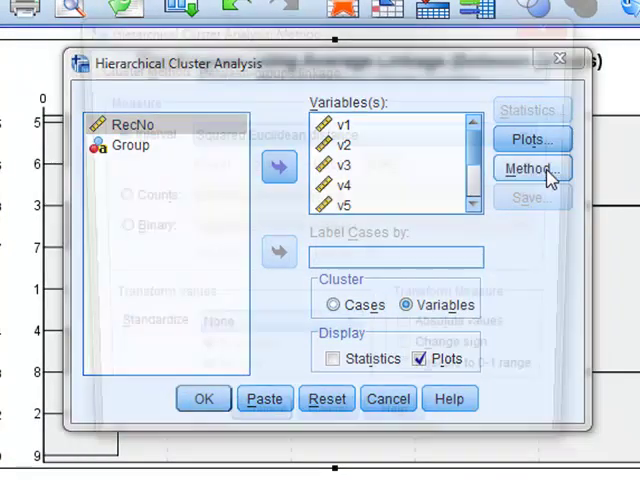
left_click(531, 168)
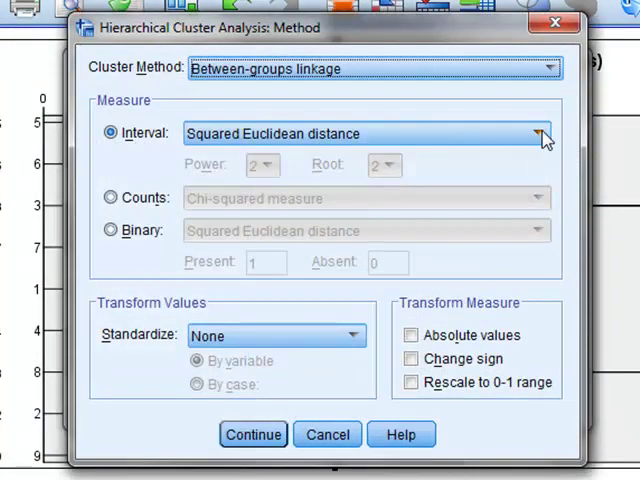
left_click(538, 133)
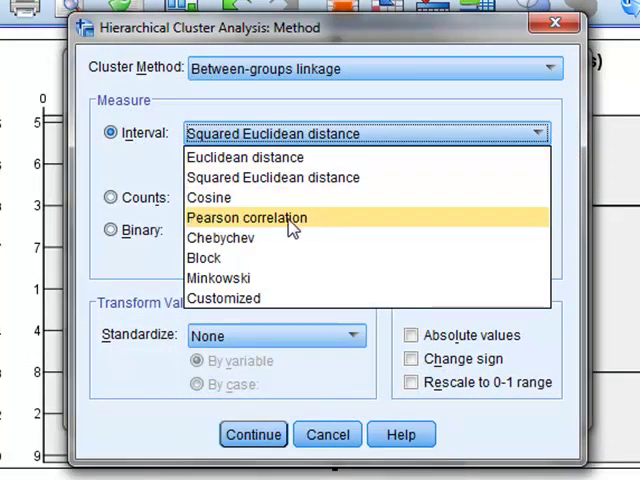
left_click(248, 217)
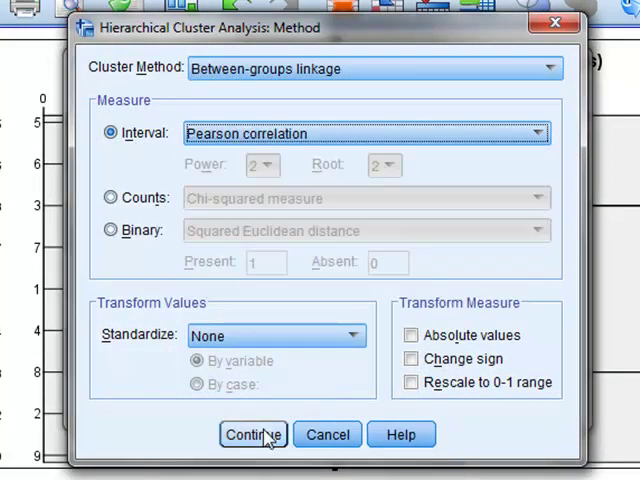
left_click(252, 434)
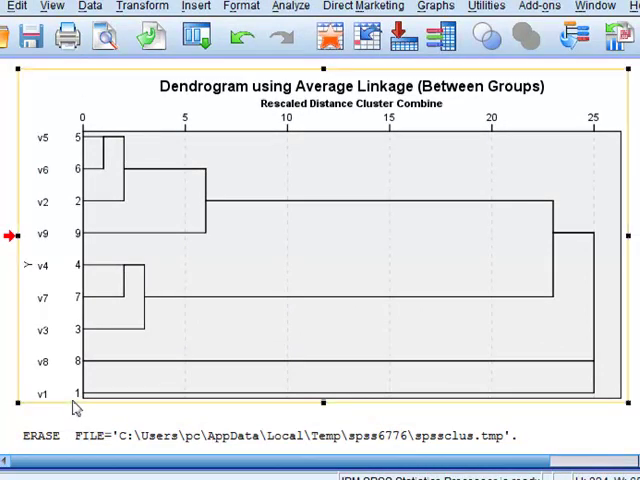
mouse_move(78, 418)
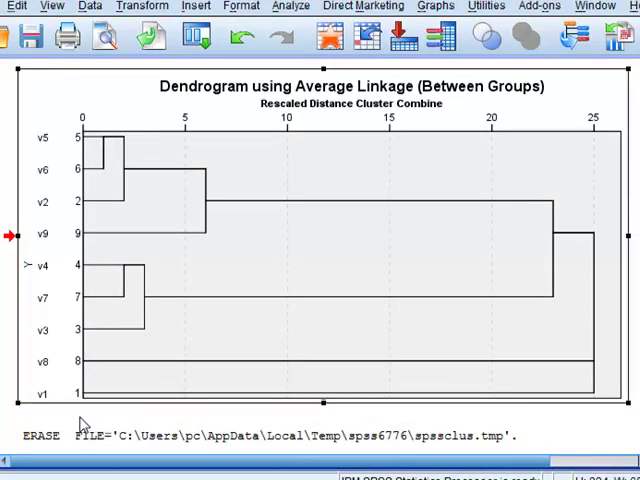